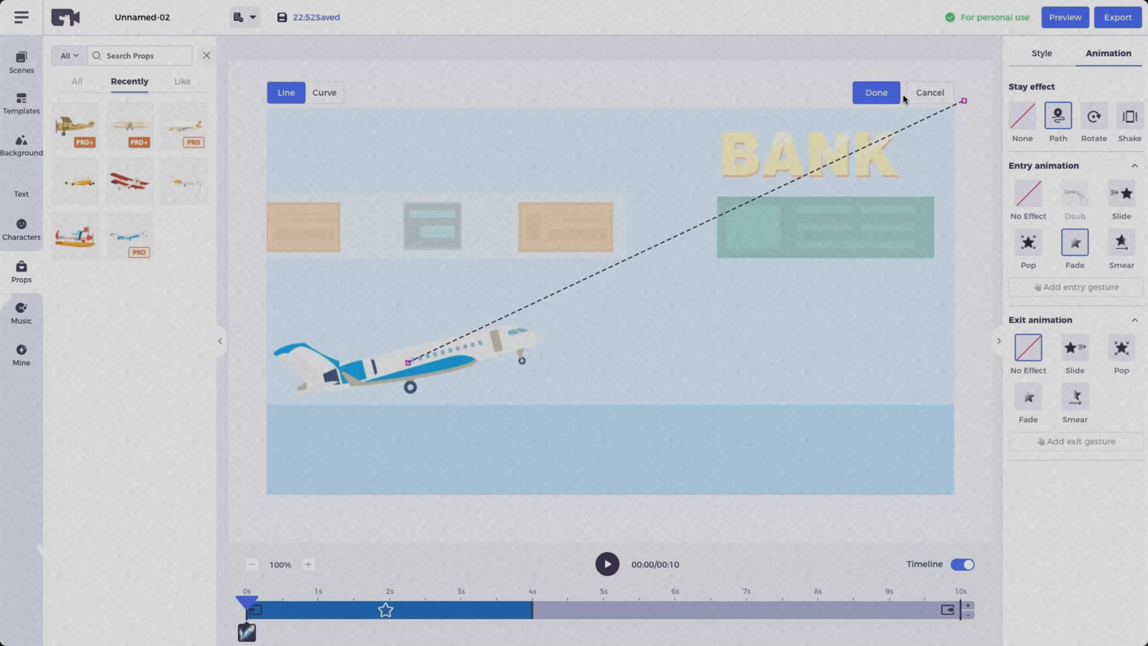
Step: Confirm the airplane's straight-line path toward the top right with Done
left_click(874, 92)
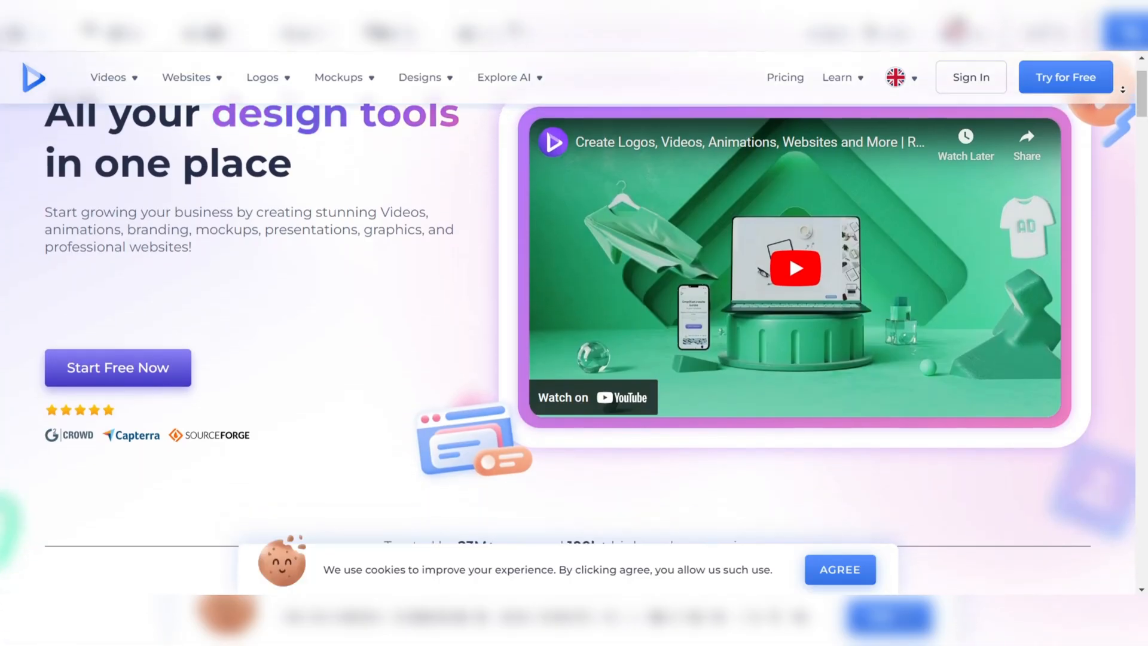
Step: Scroll past the hero video and partner logos to the 3D Explainer and Whiteboard Animation toolkits
scroll("down", 3)
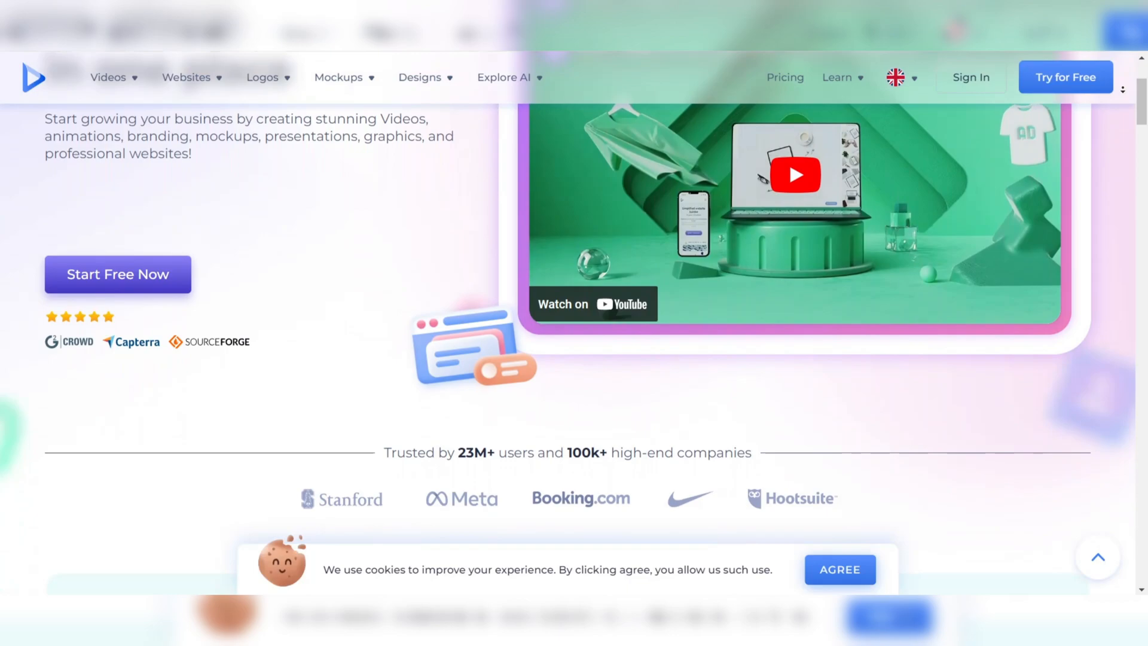
scroll("down", 3)
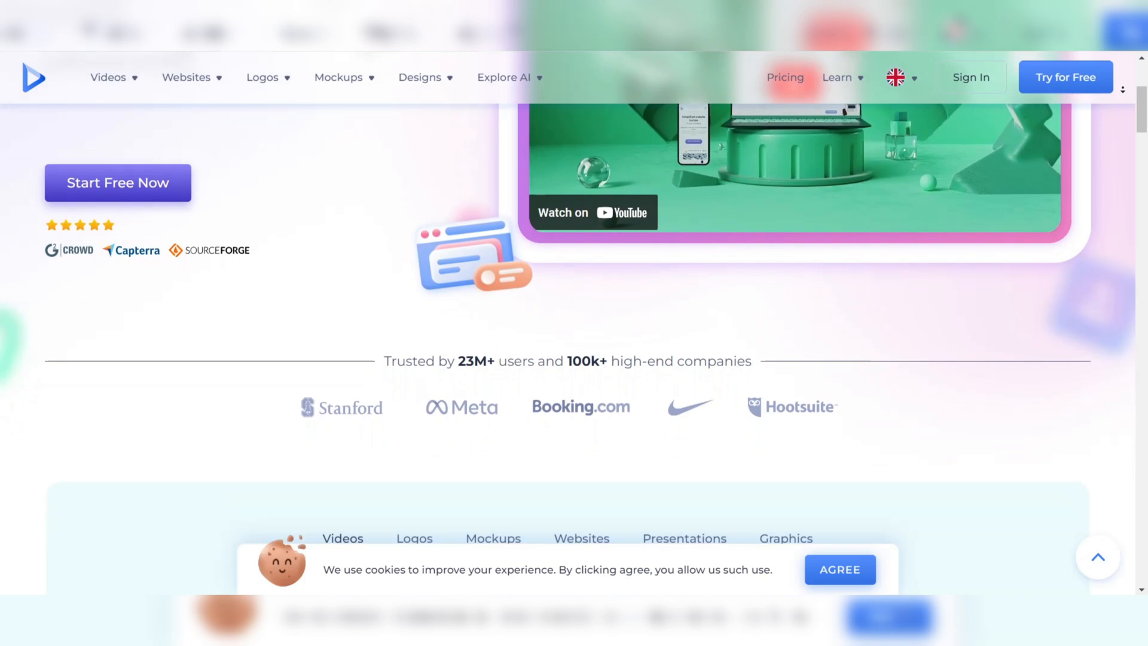
scroll("down", 3)
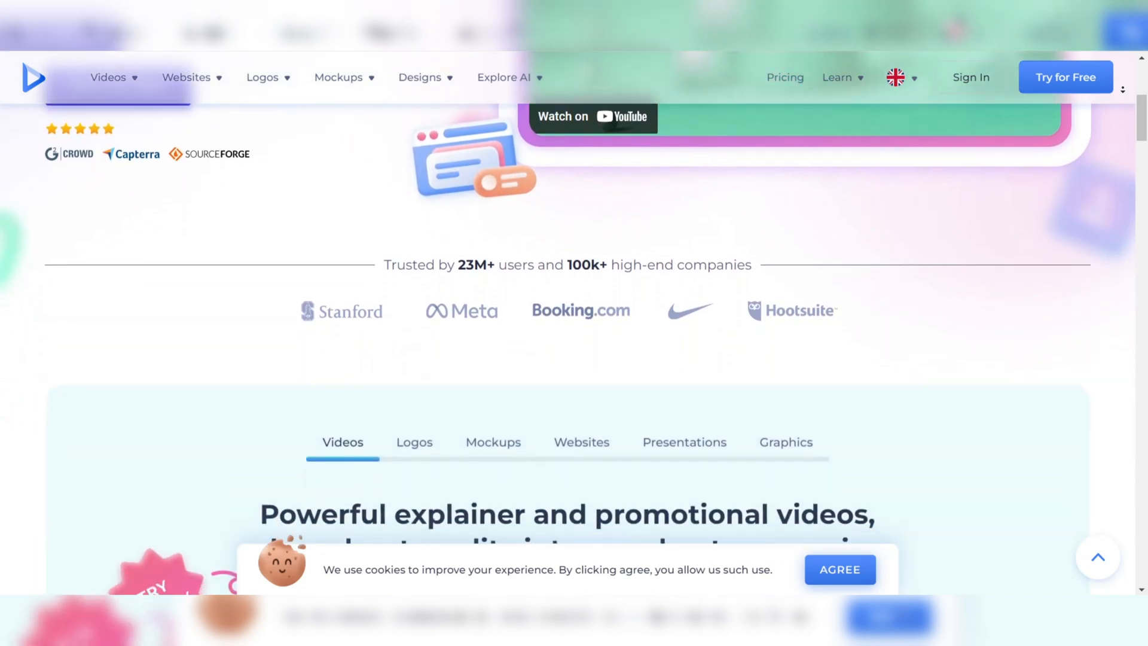
scroll("down", 3)
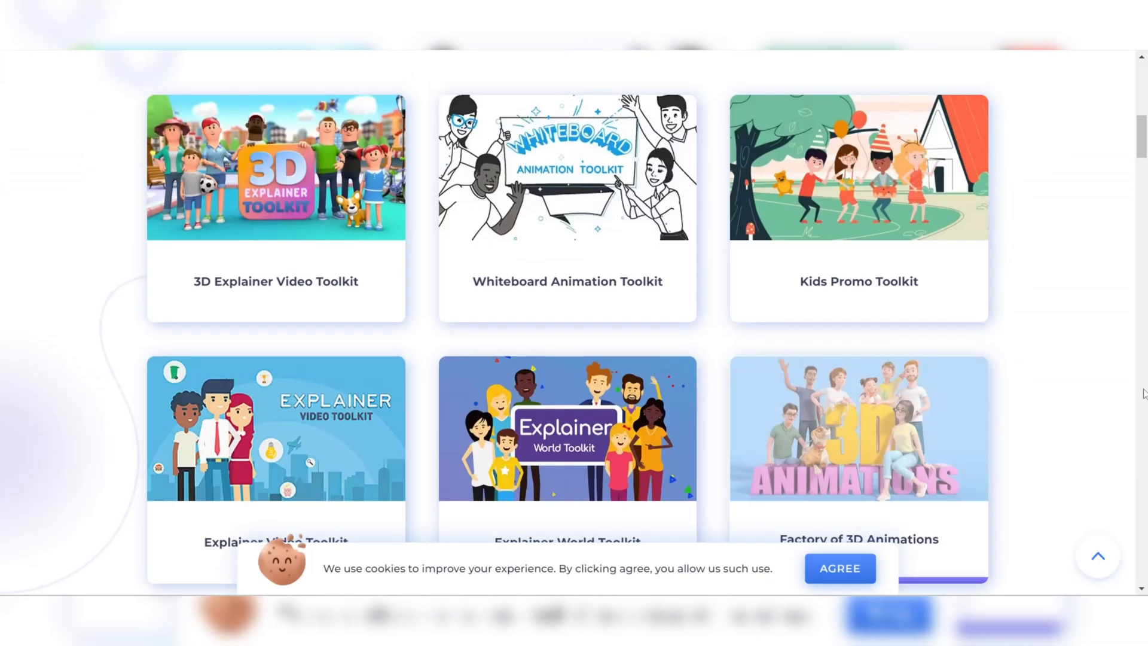
Step: Create a project from the Whiteboard Animation Toolkit and play its timeline preview
left_click(567, 168)
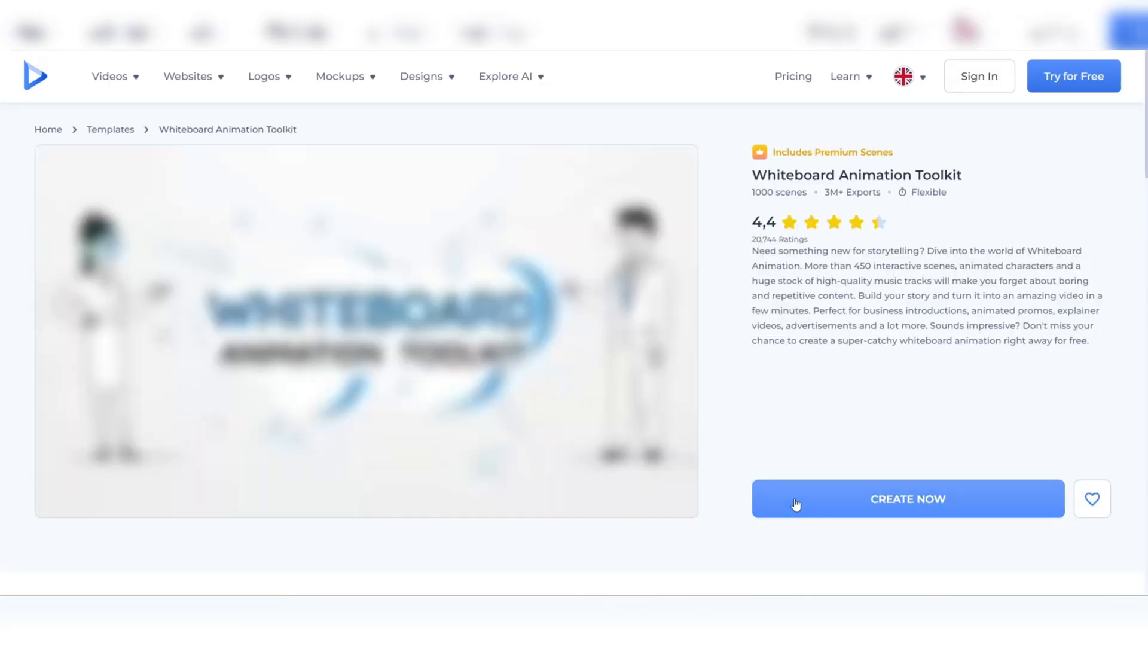
left_click(906, 498)
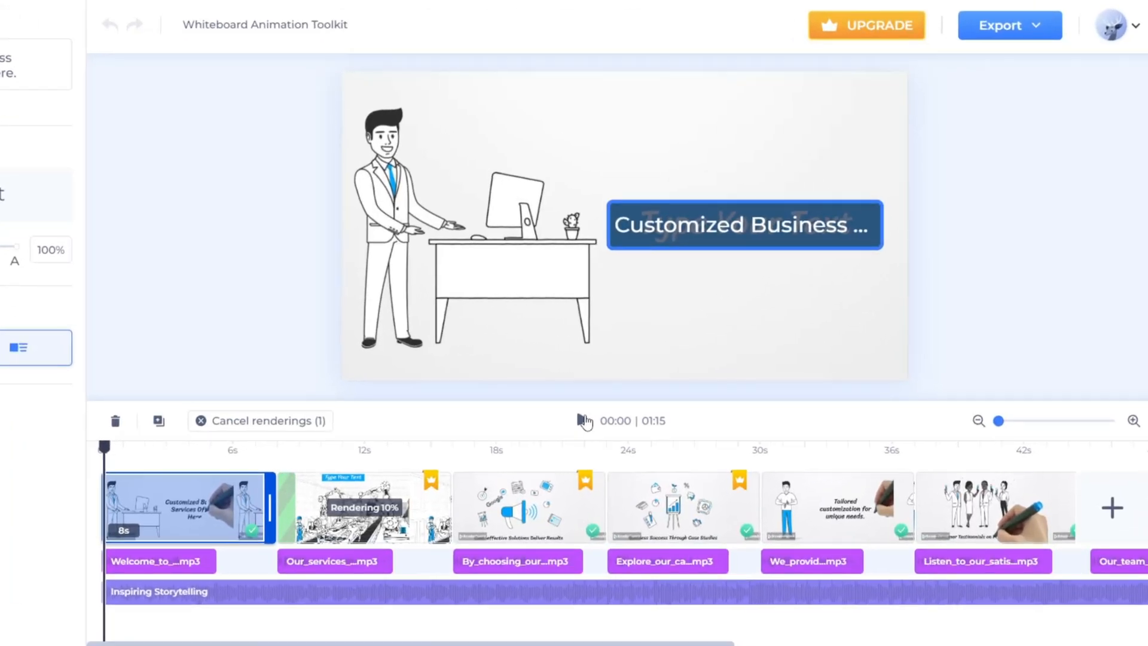
left_click(583, 420)
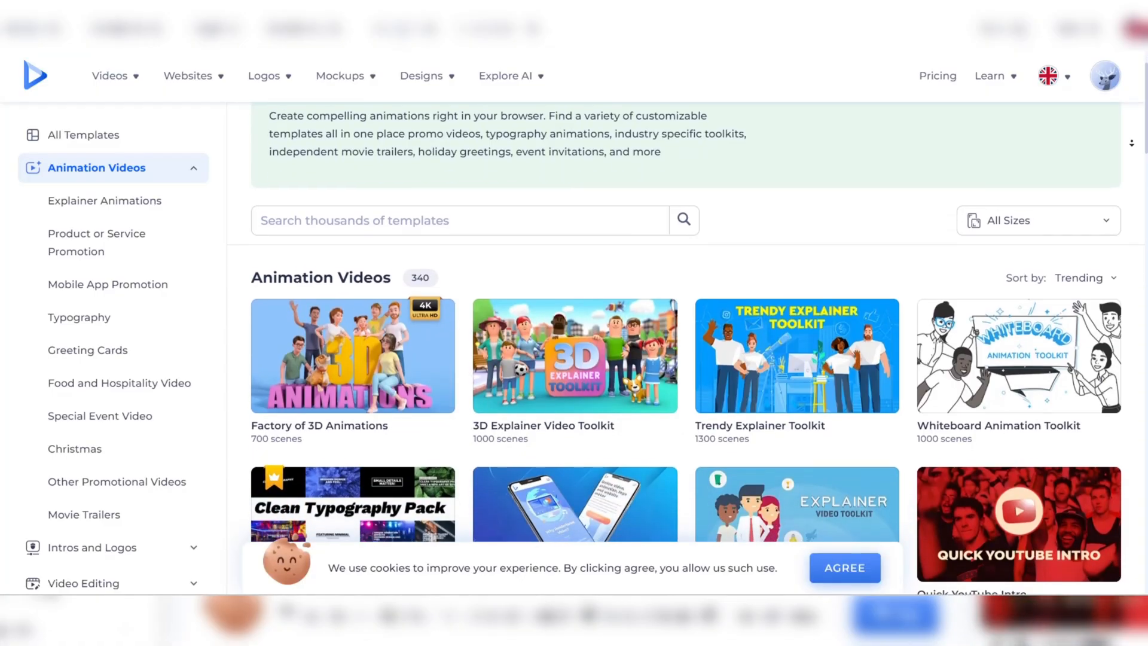
Step: Scroll the Animation Videos library down to the Trendy Typography Pack card
scroll("down", 3)
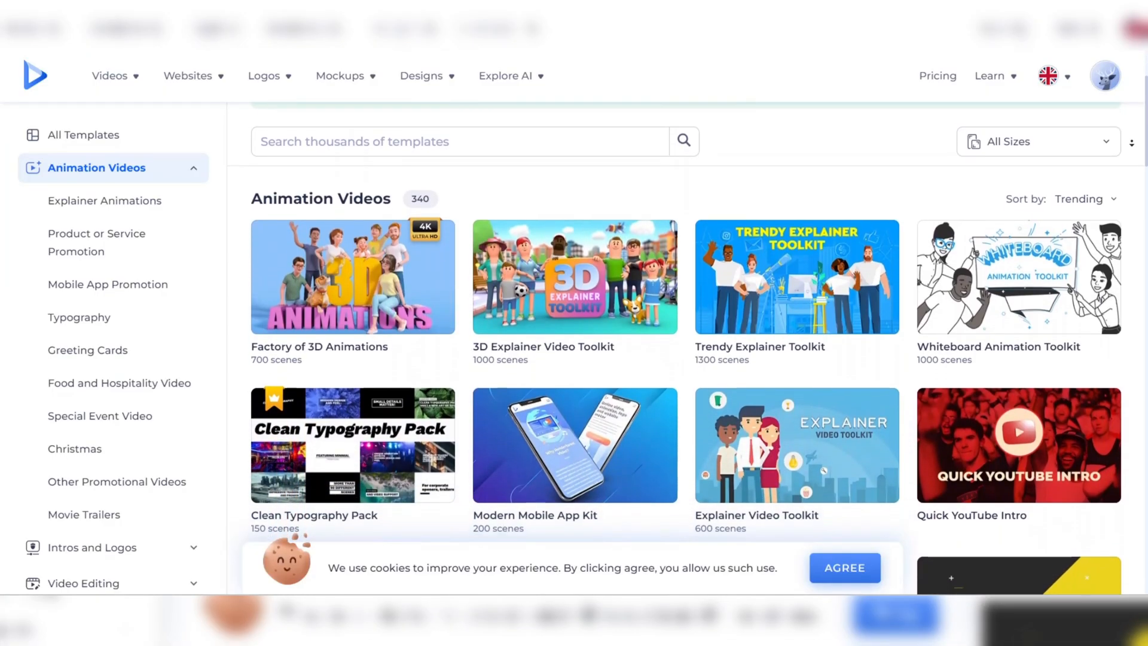
scroll("down", 3)
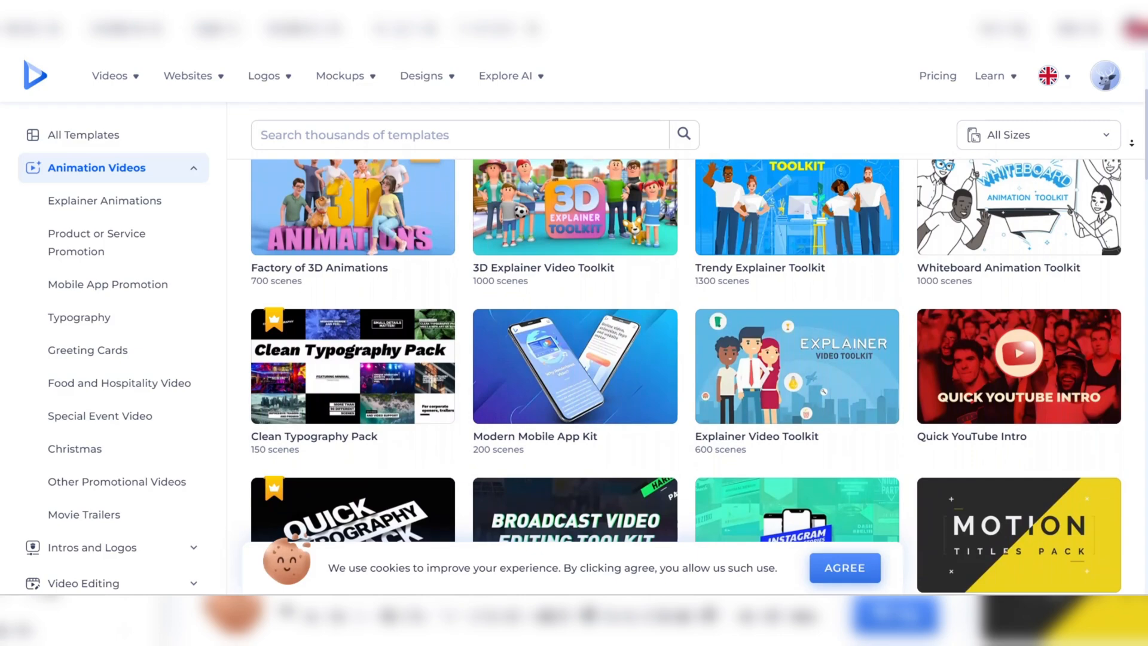
scroll("down", 3)
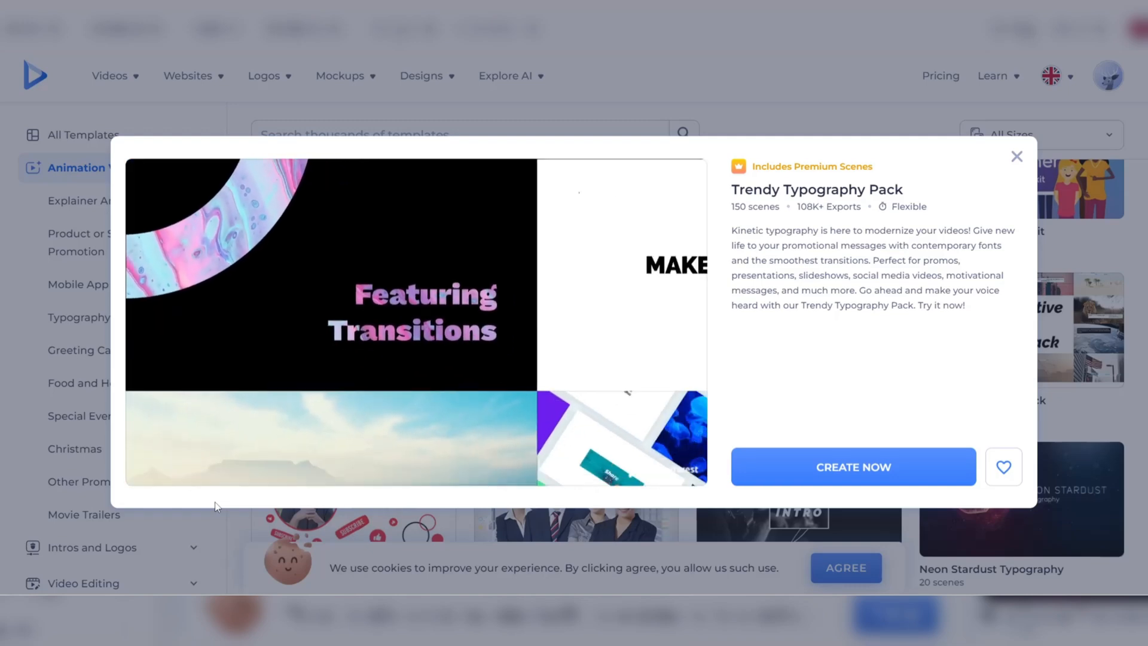
Step: Create a video with the ship logo scene and a character animation scene, then play it
left_click(853, 466)
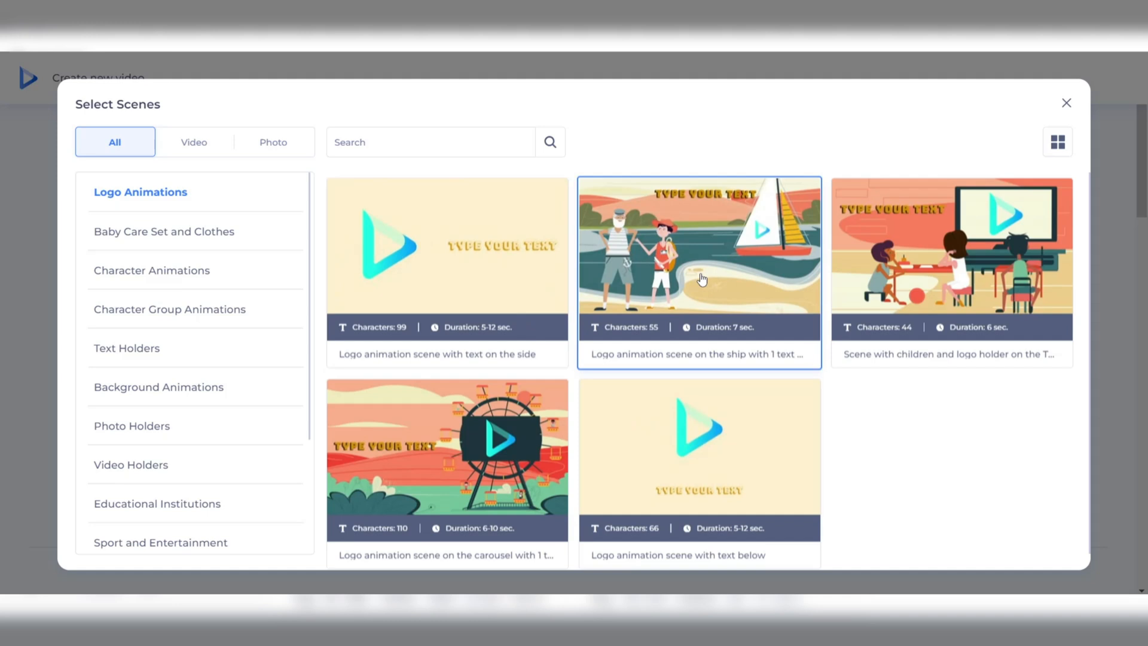
left_click(698, 252)
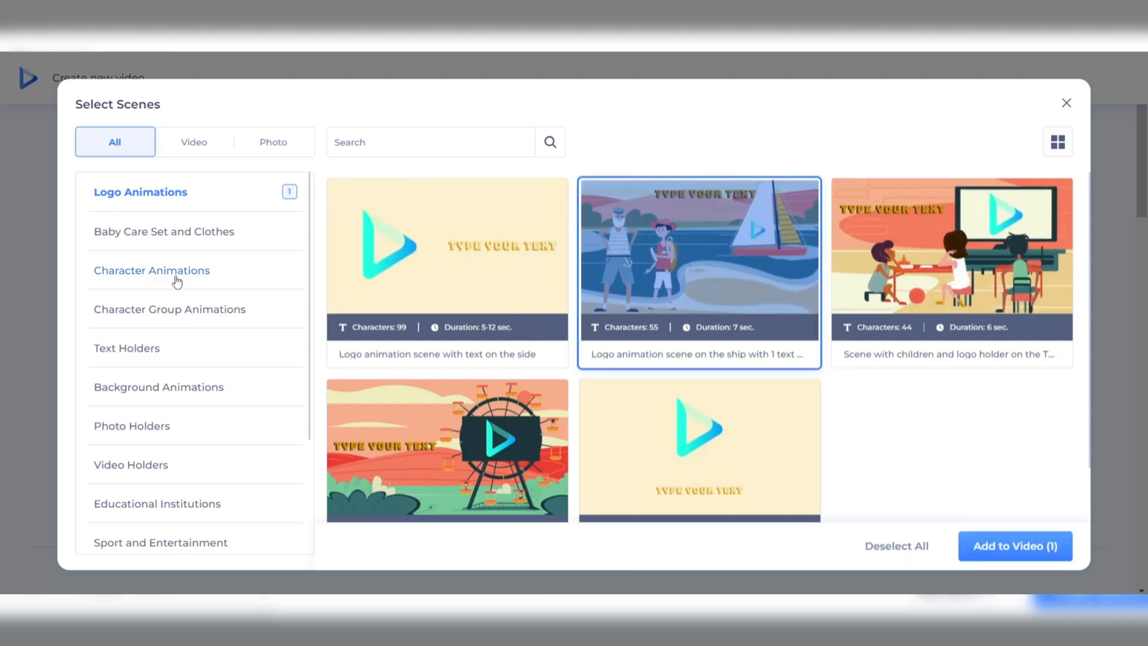
left_click(151, 271)
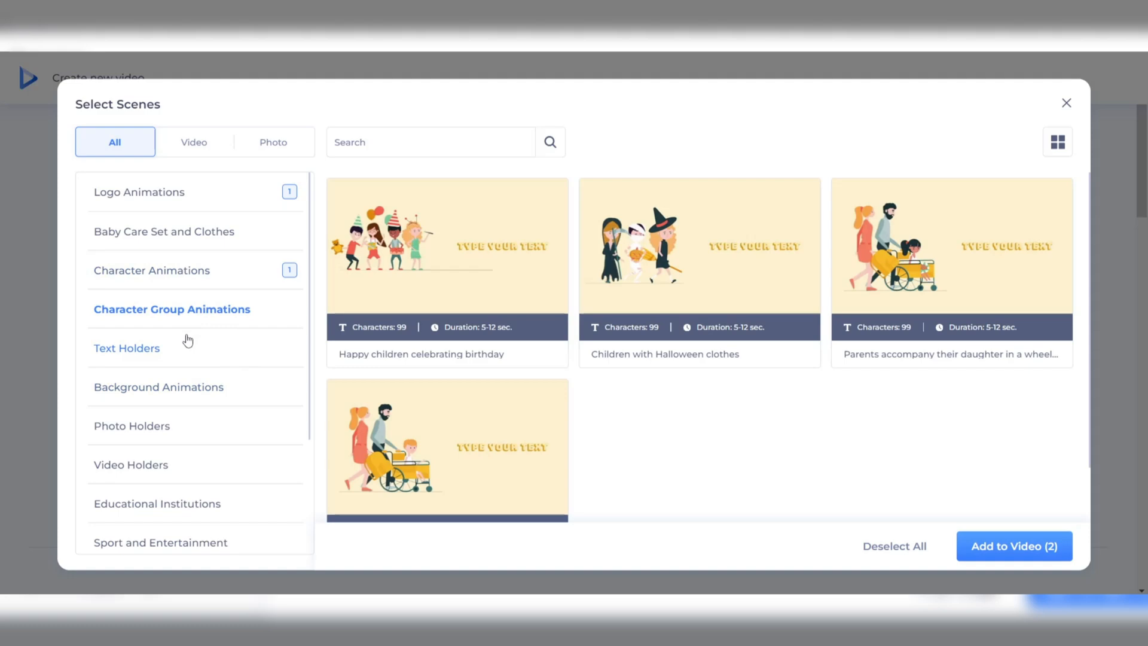
left_click(160, 387)
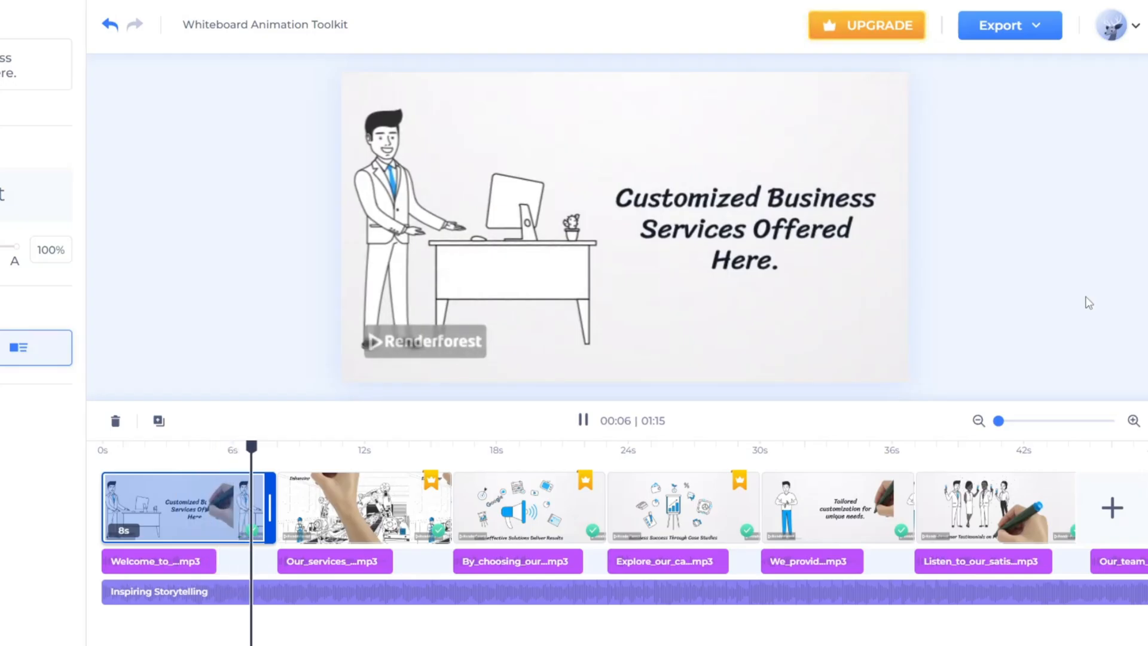
left_click(364, 507)
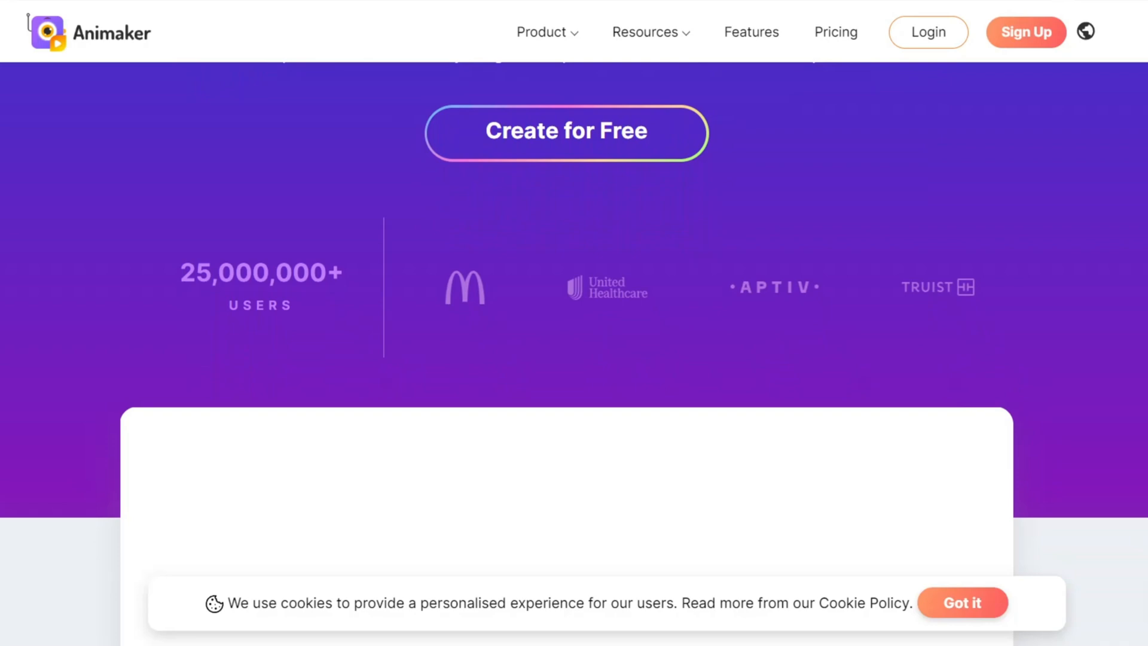
Step: Scroll down the Animaker homepage toward the Create for Free option
scroll("down", 3)
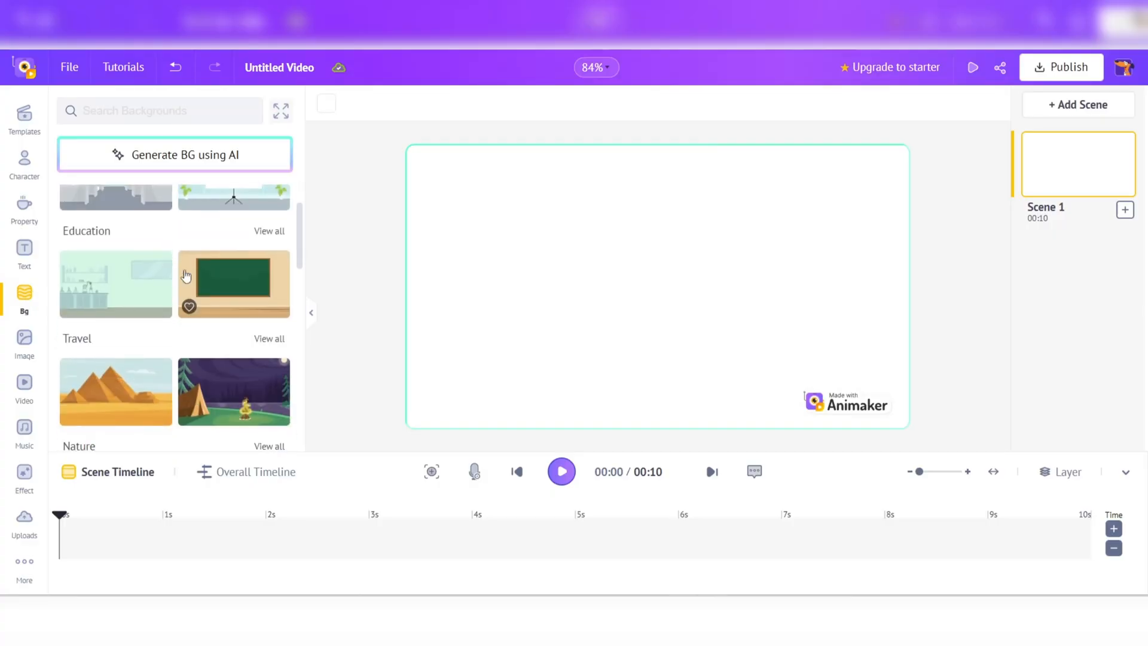
Step: Apply the chalkboard classroom background, add the curly-haired woman, and browse background music tracks
left_click(234, 284)
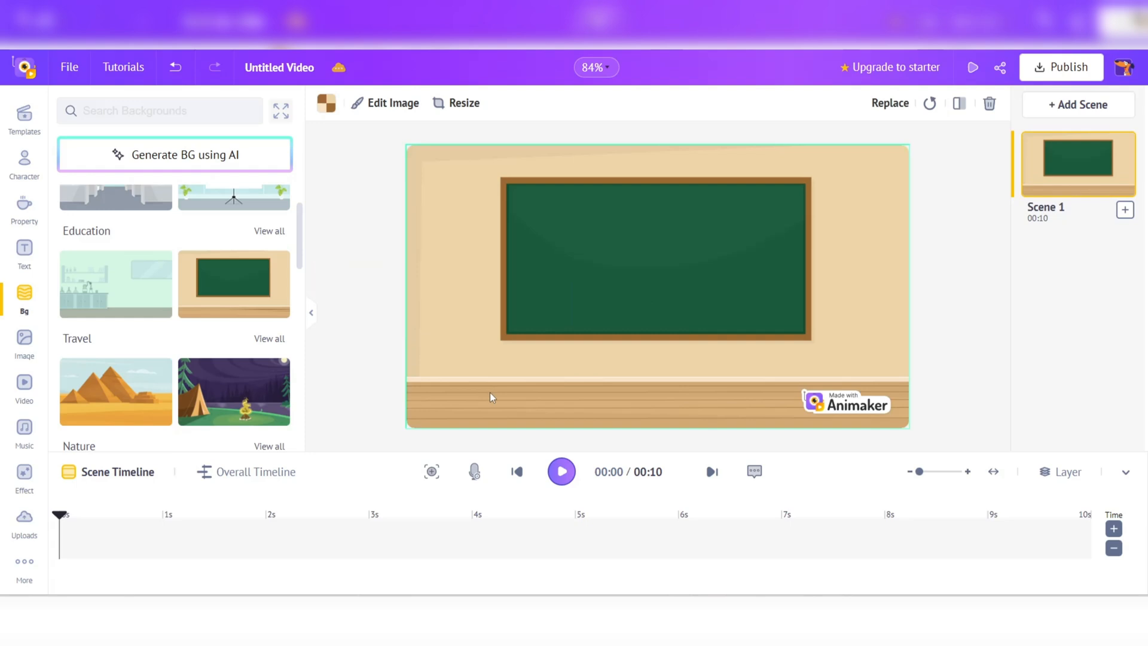
left_click(24, 163)
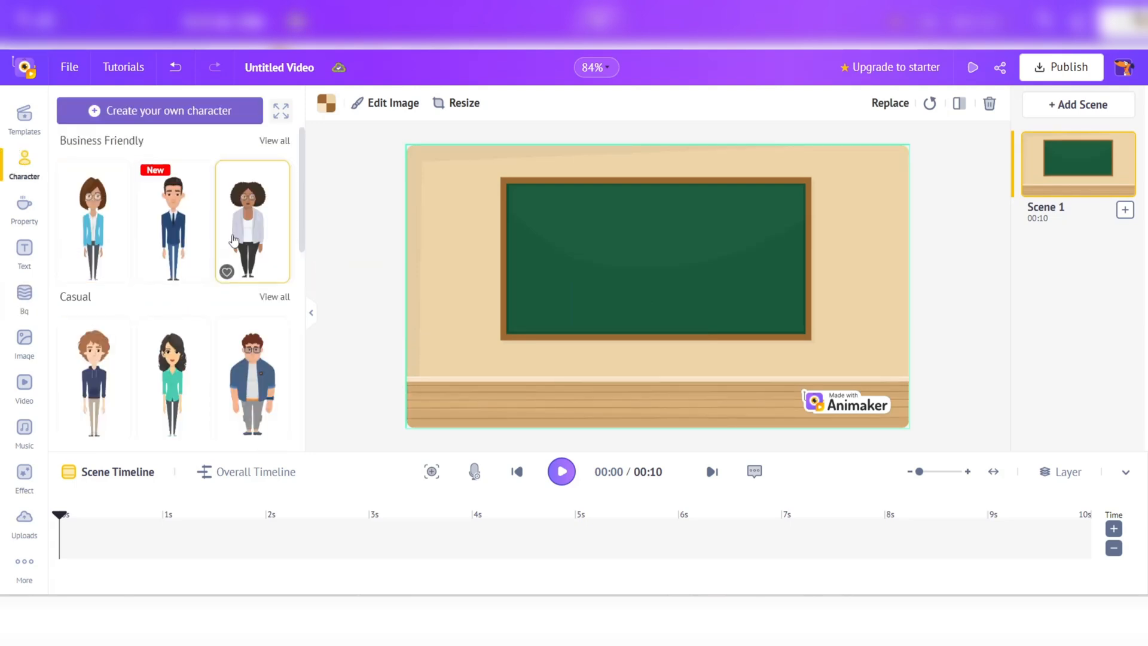
left_click(252, 222)
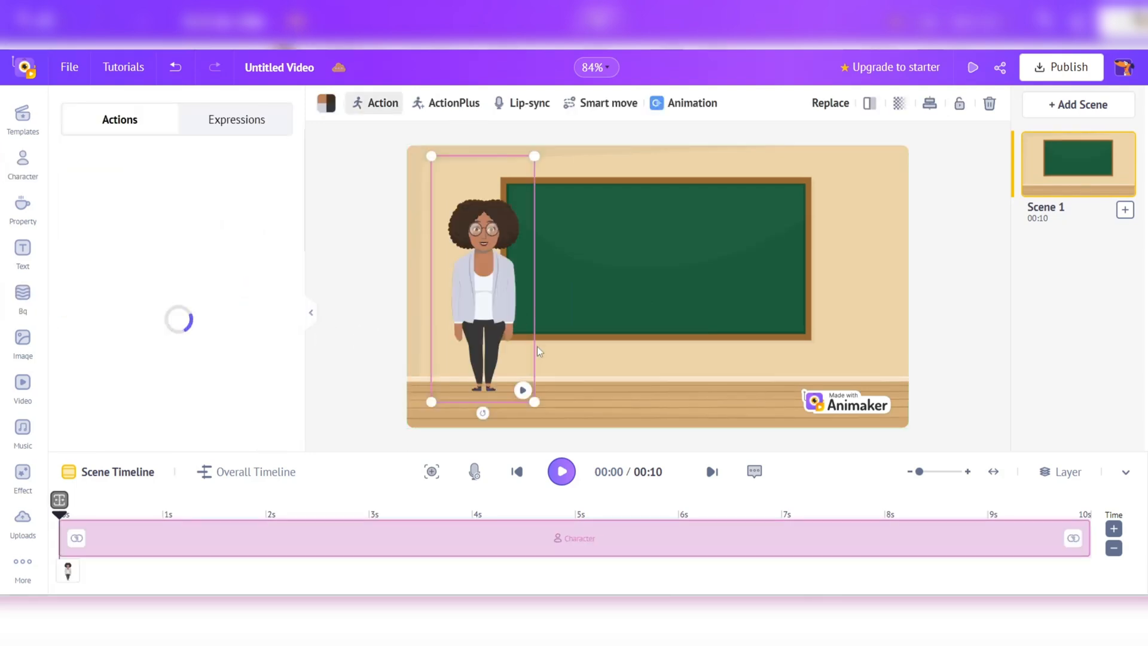
left_click(22, 432)
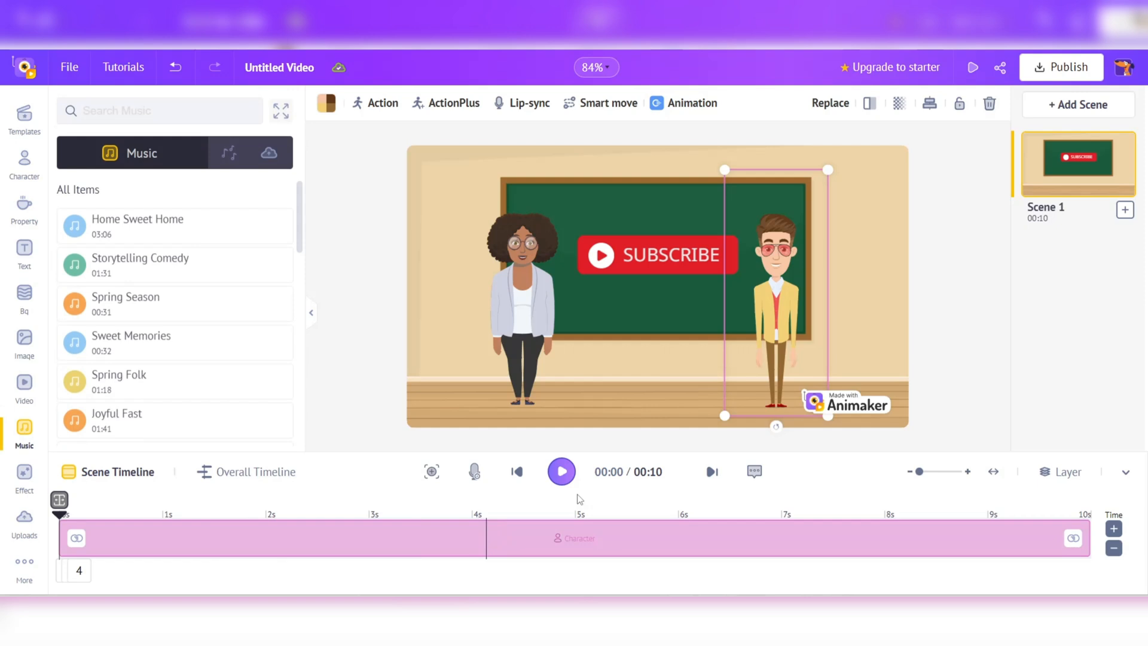
left_click(560, 470)
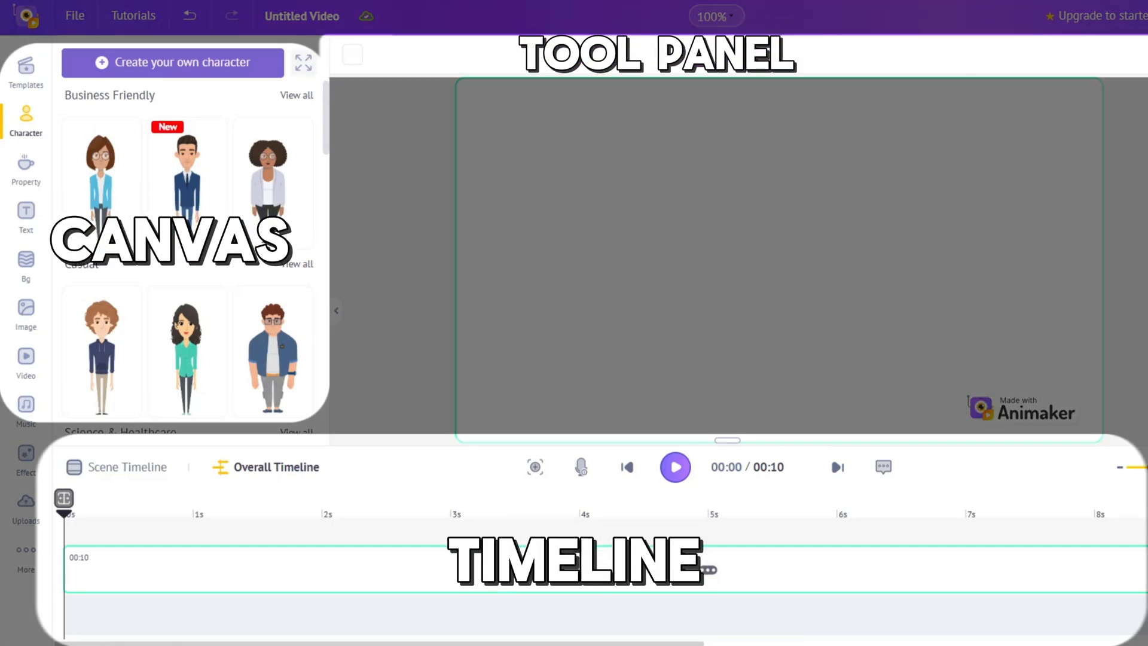
Step: Build a custom male character and pick a new hairstyle in the Hair tab
left_click(172, 62)
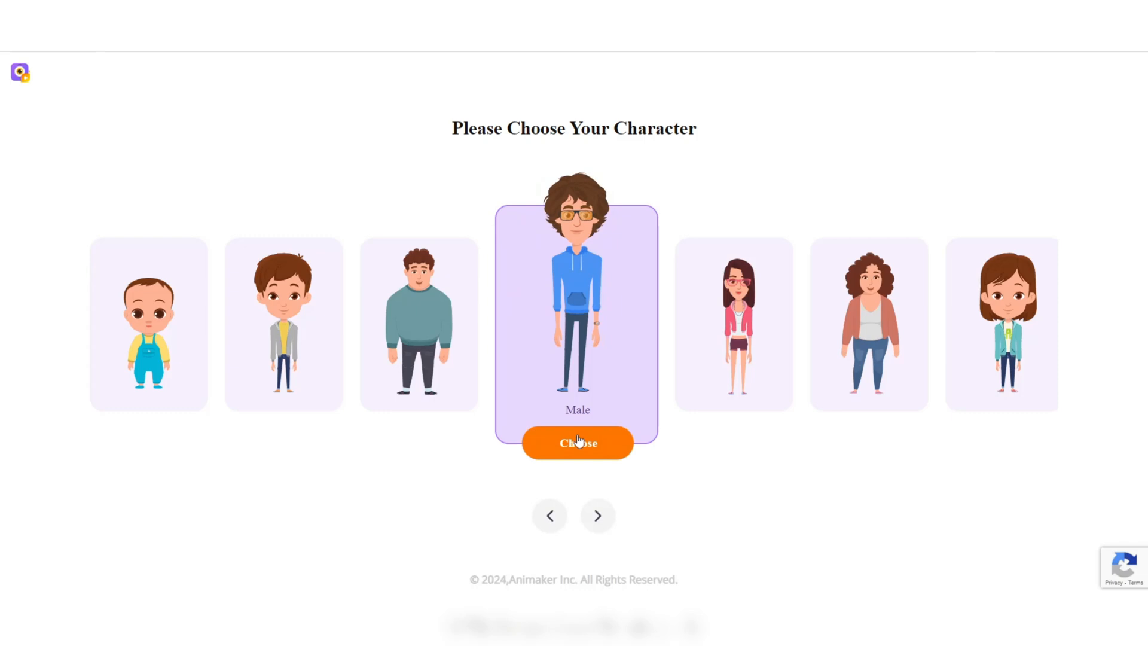
left_click(577, 442)
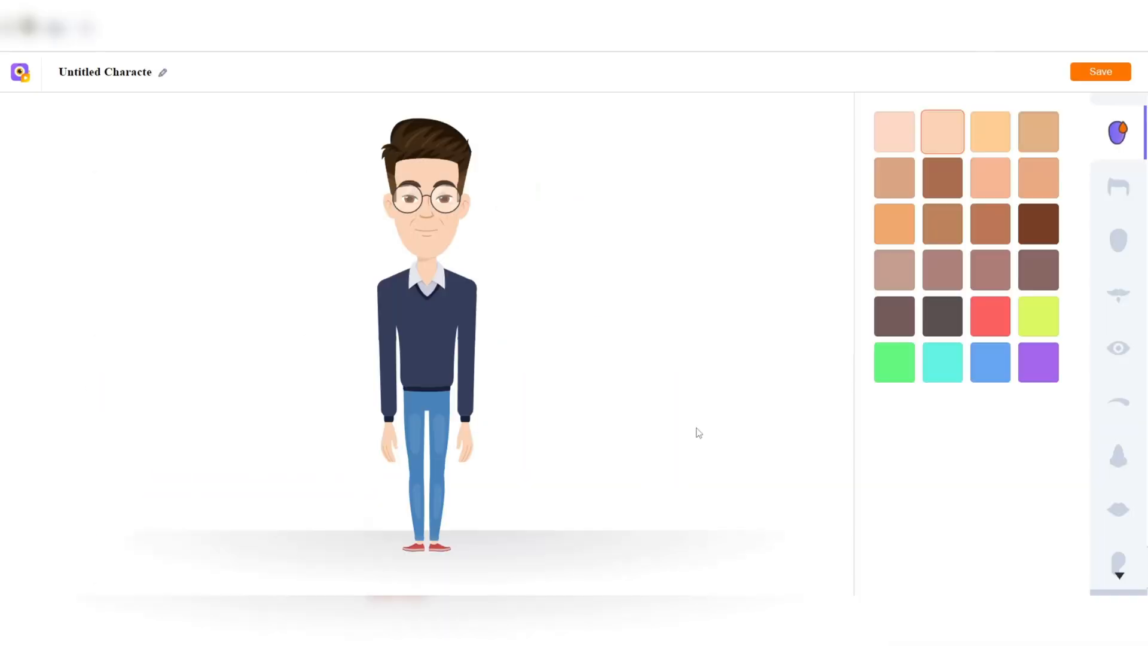
left_click(1117, 187)
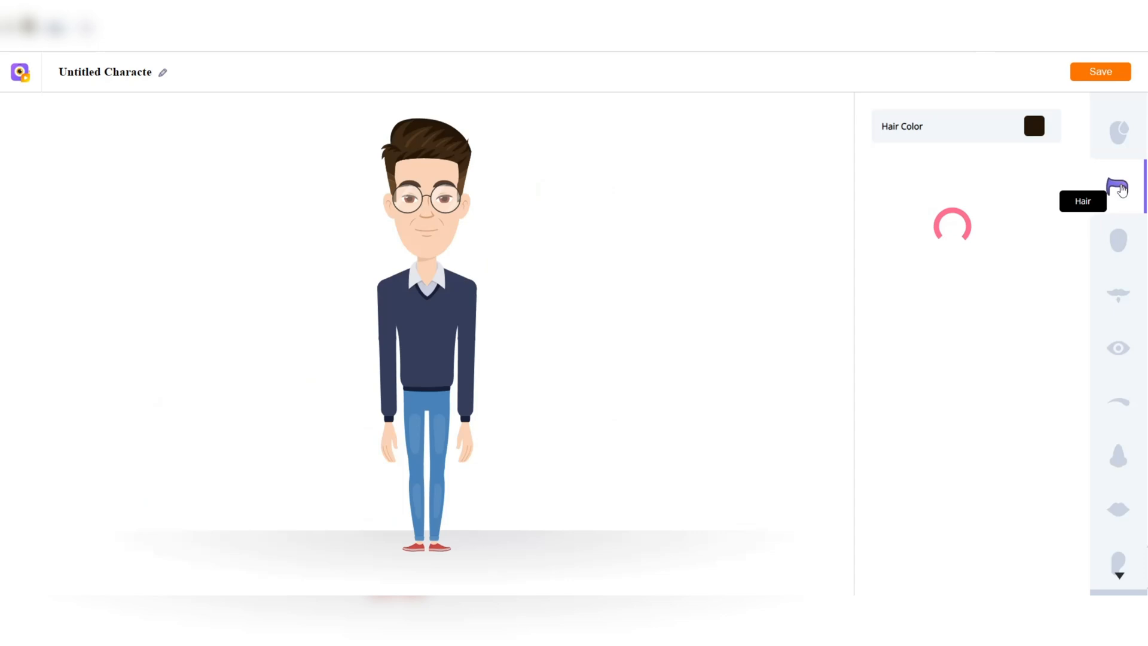
left_click(1118, 187)
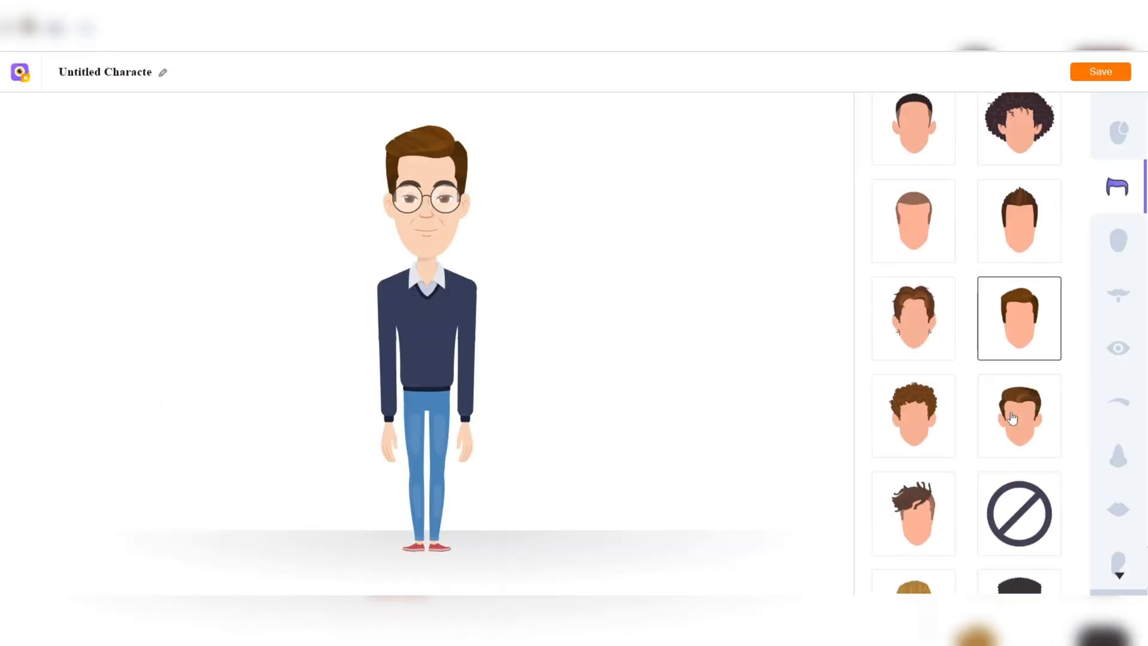
left_click(1117, 240)
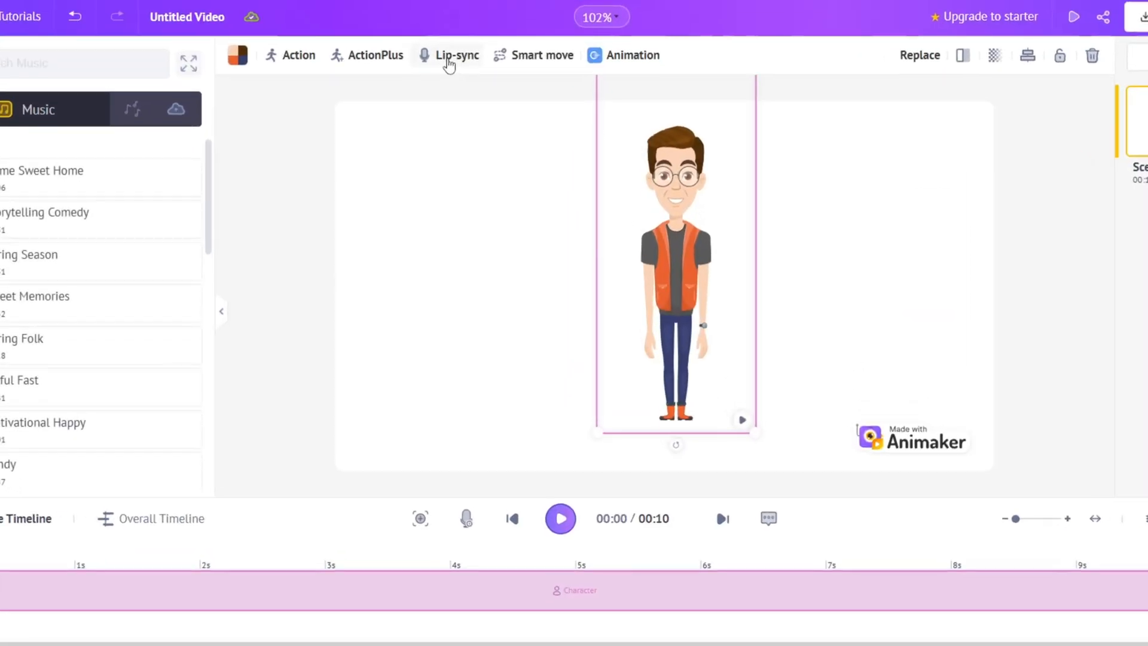
Step: Add the Storytelling Comedy track and give the character a Square smart-move path
left_click(457, 55)
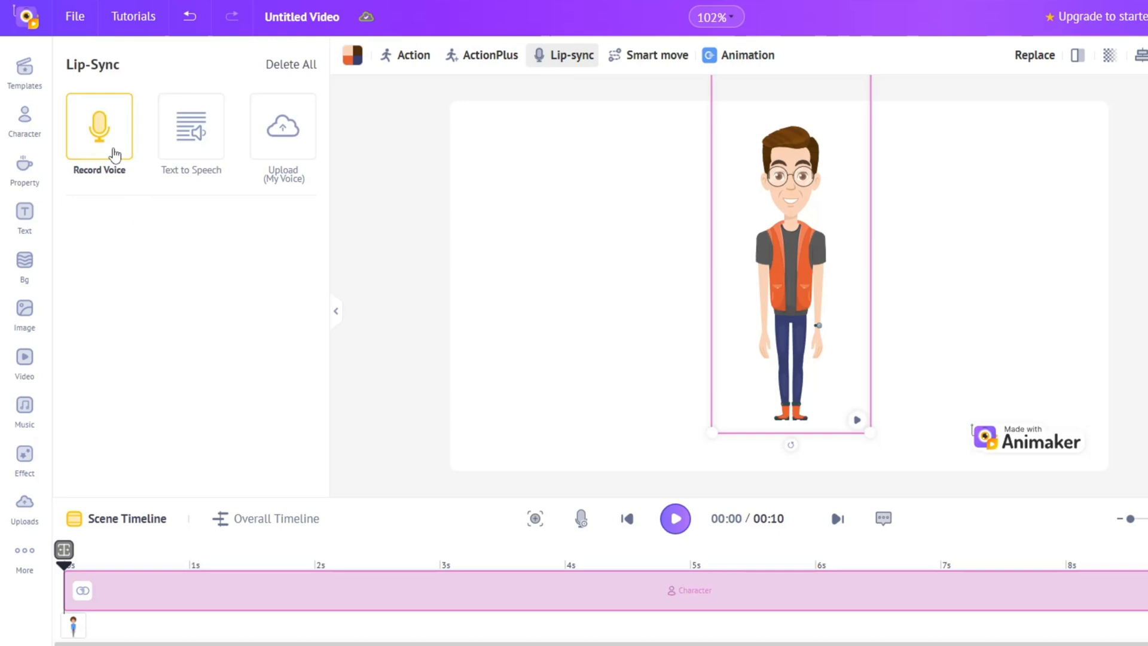
left_click(283, 127)
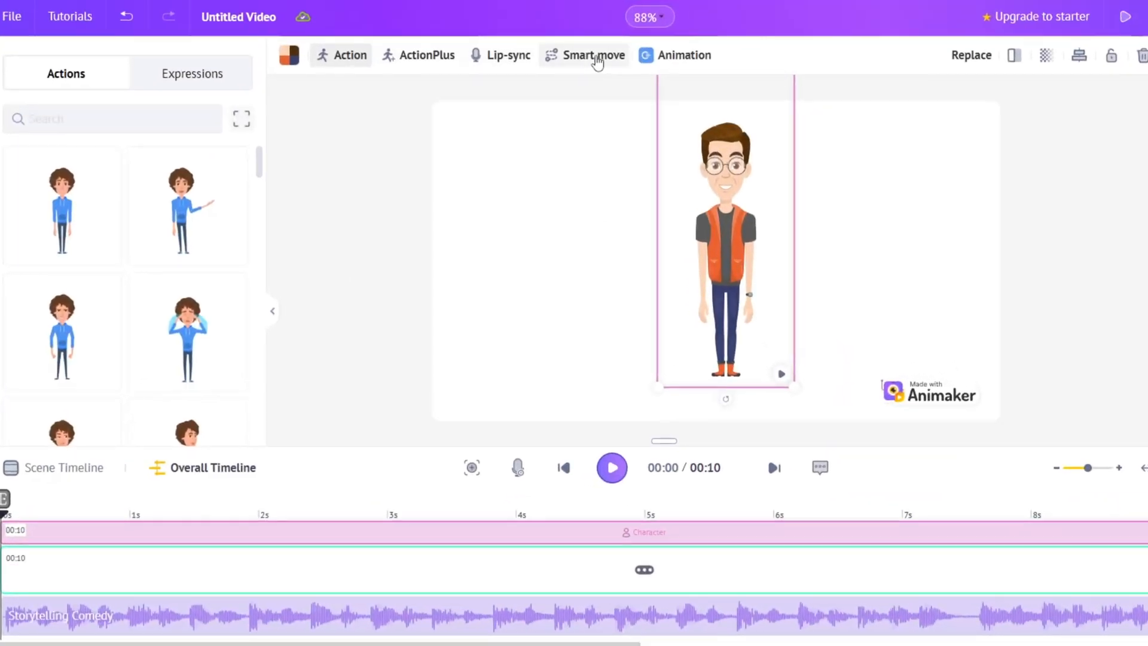
left_click(593, 55)
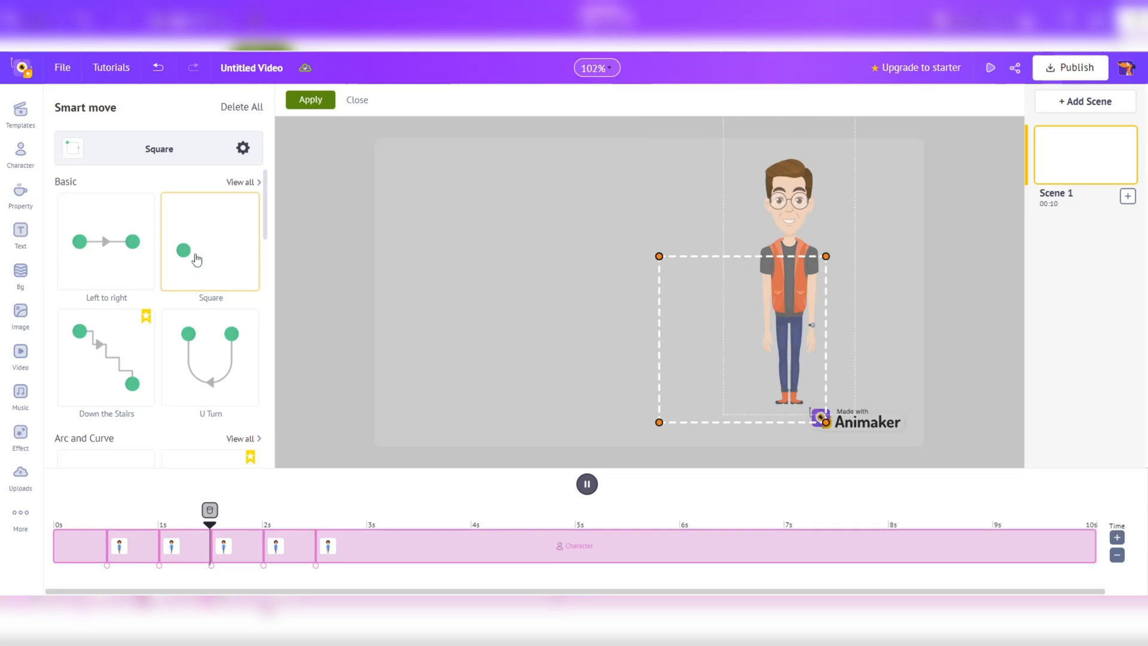
left_click(105, 241)
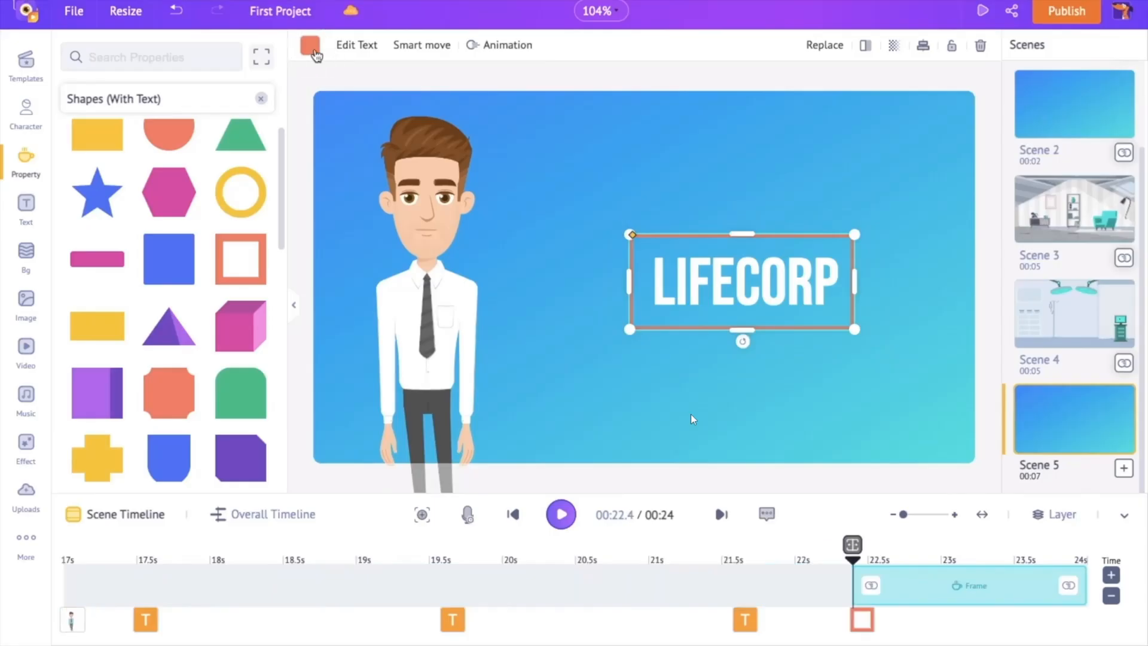
Step: Browse Enter animations for the LIFECORP text, then scroll Doratoon's backgrounds showcase
left_click(500, 45)
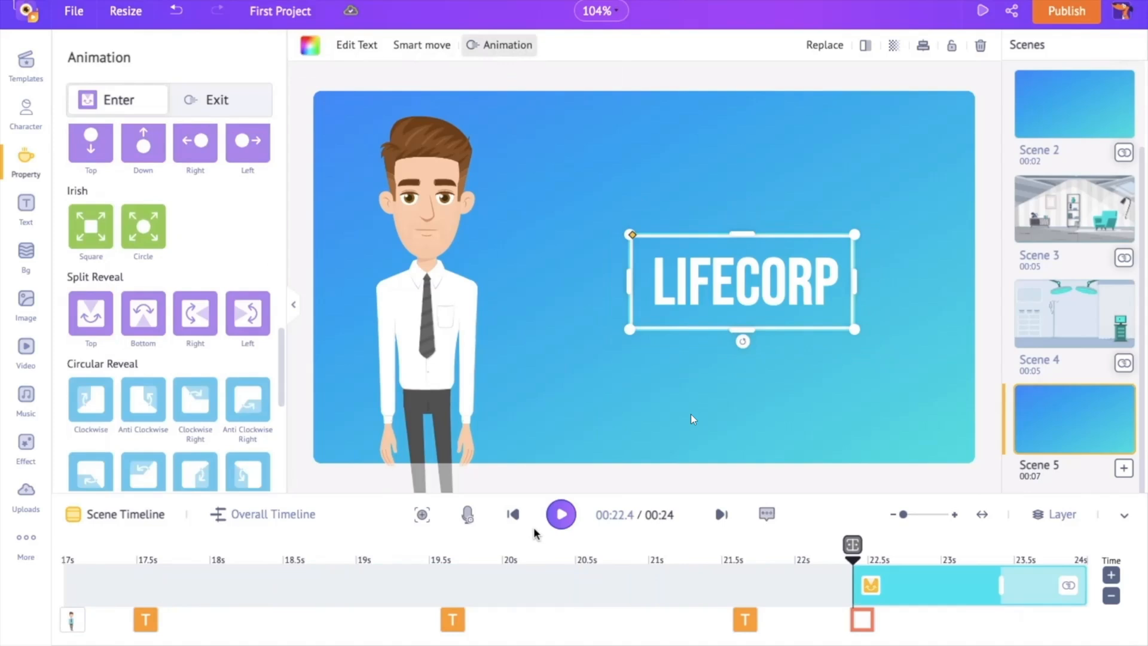
left_click(561, 514)
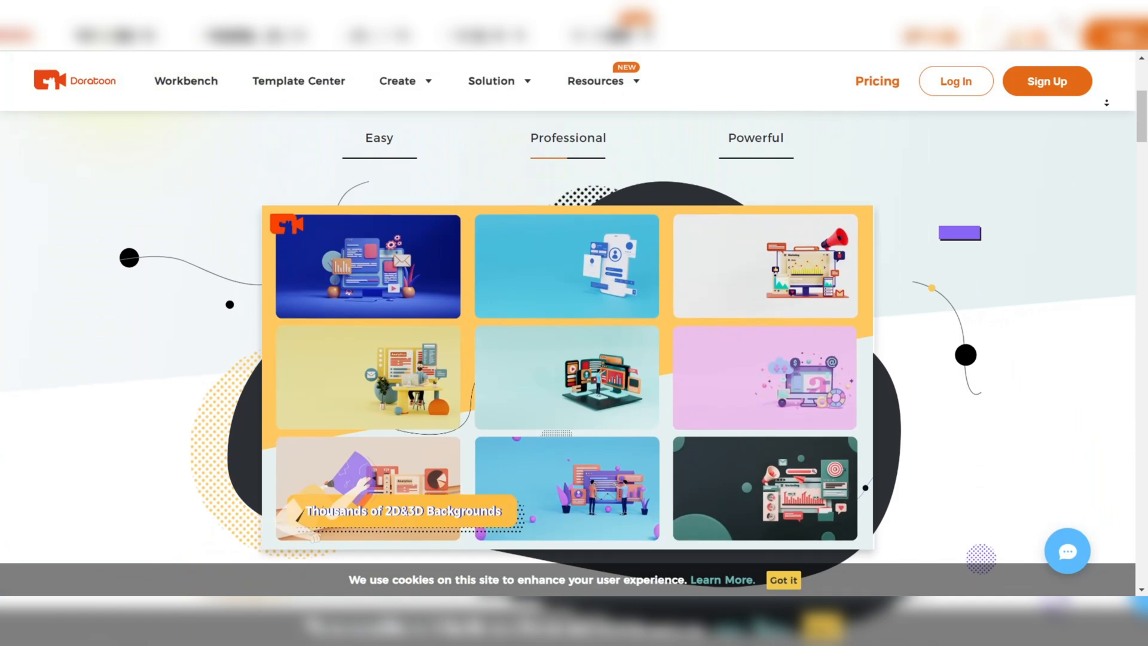
scroll("down", 3)
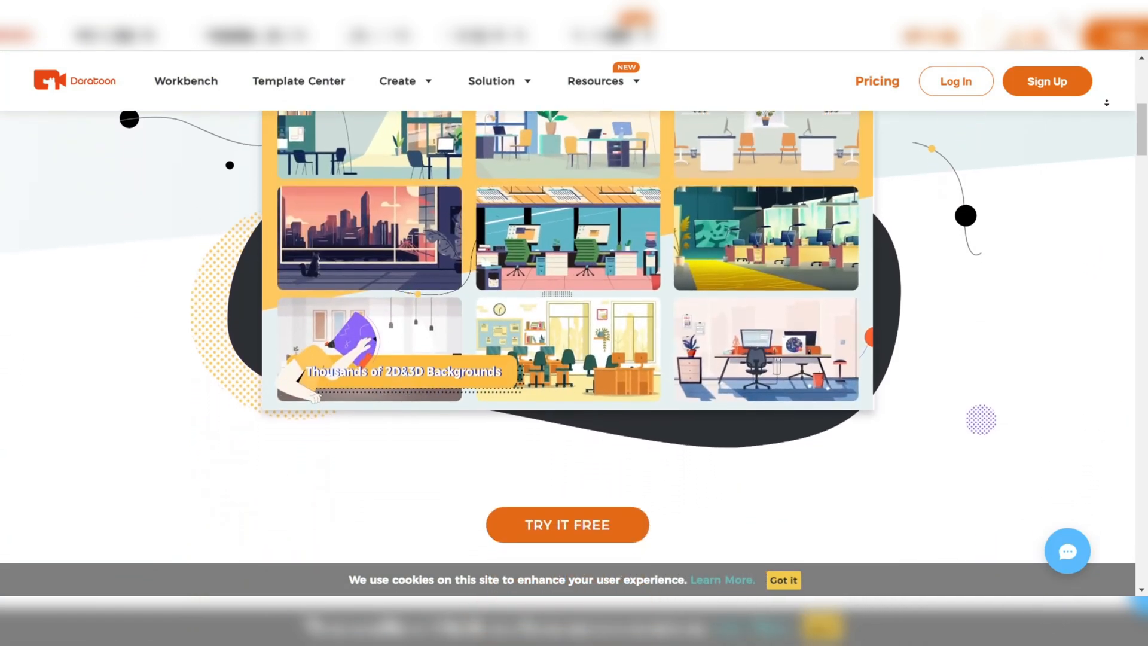